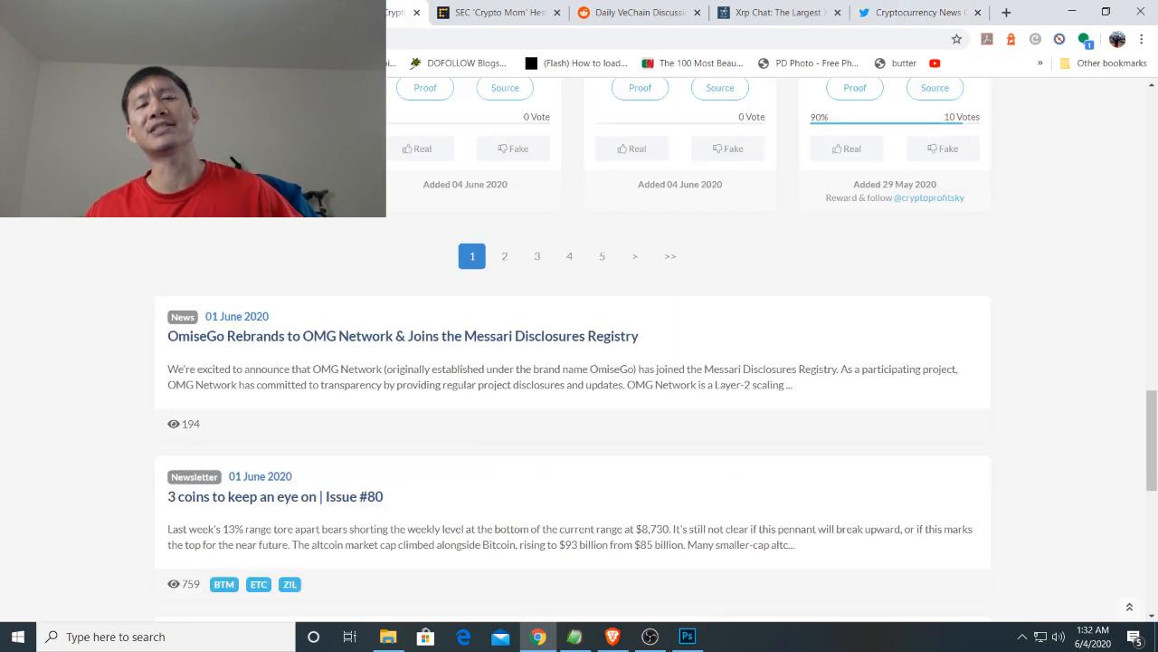
mouse_move(418, 148)
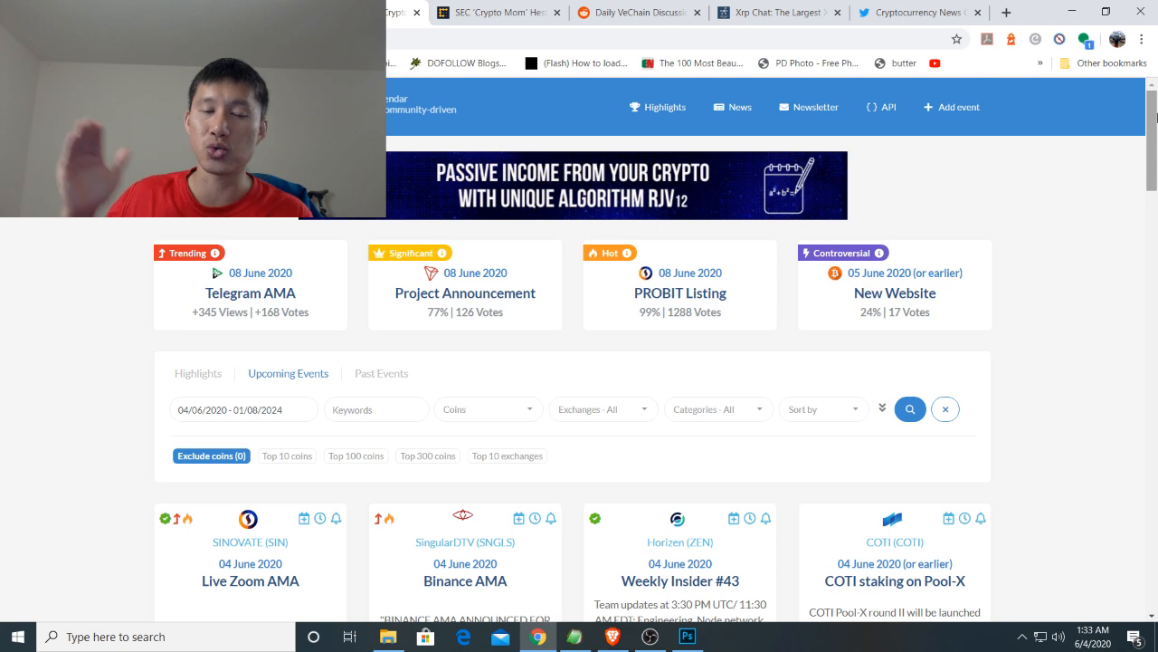
mouse_move(686, 185)
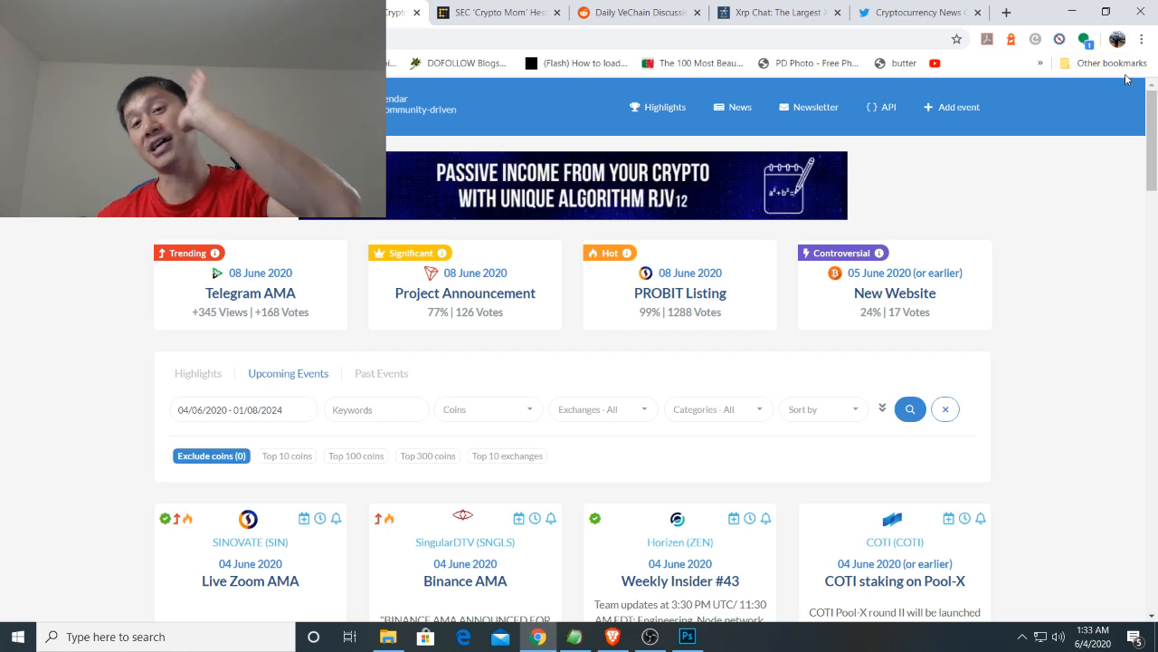
Scroll the CoinMarketCal calendar and move on to the next page of upcoming events
scroll("down", 3)
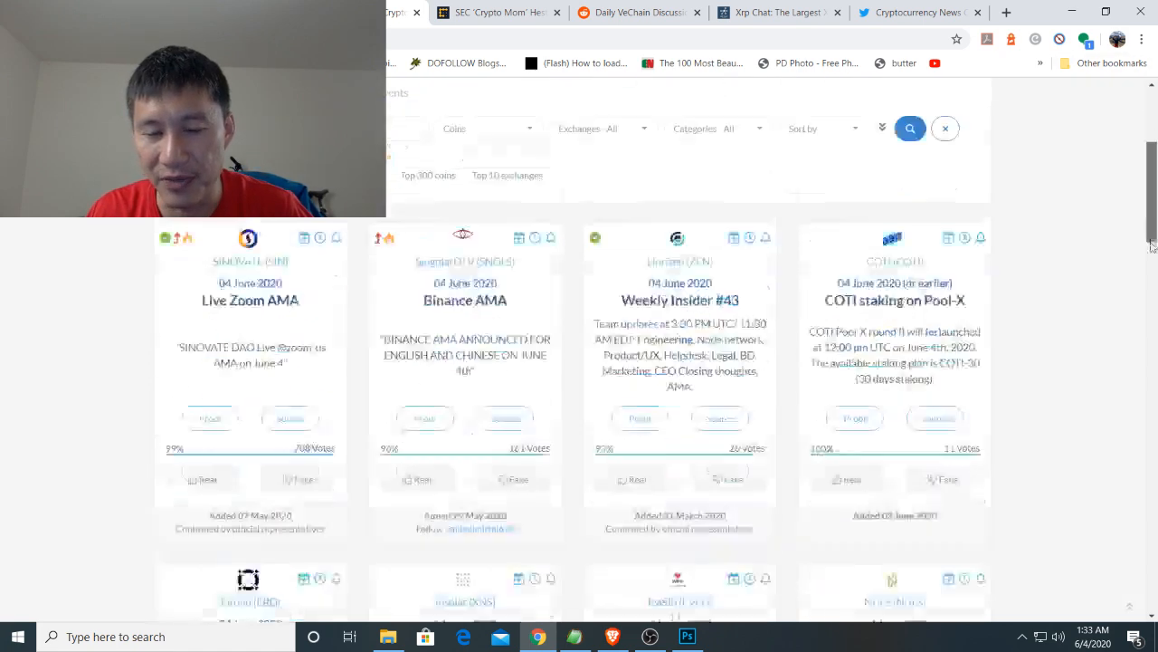
scroll("down", 3)
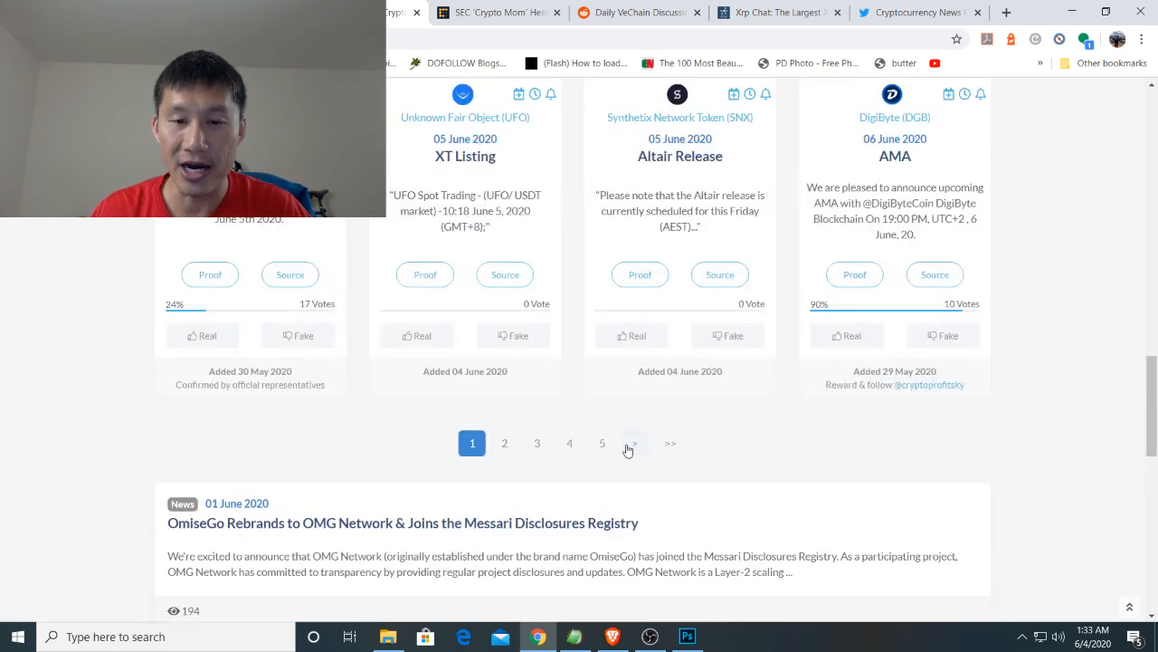
left_click(602, 442)
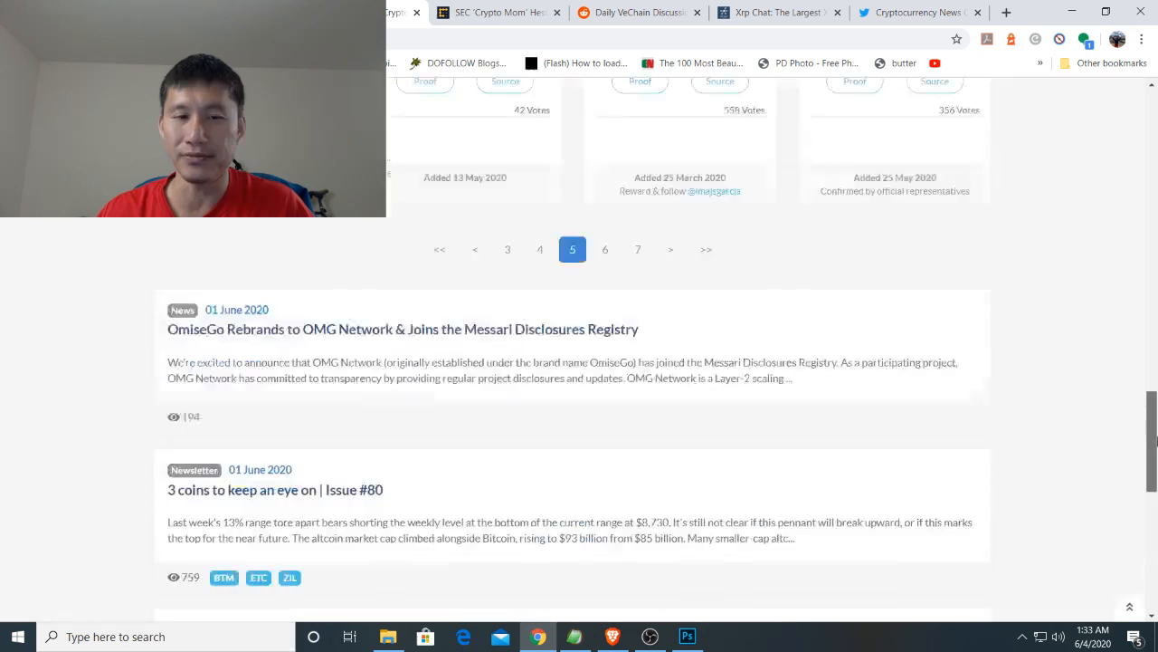
left_click(508, 531)
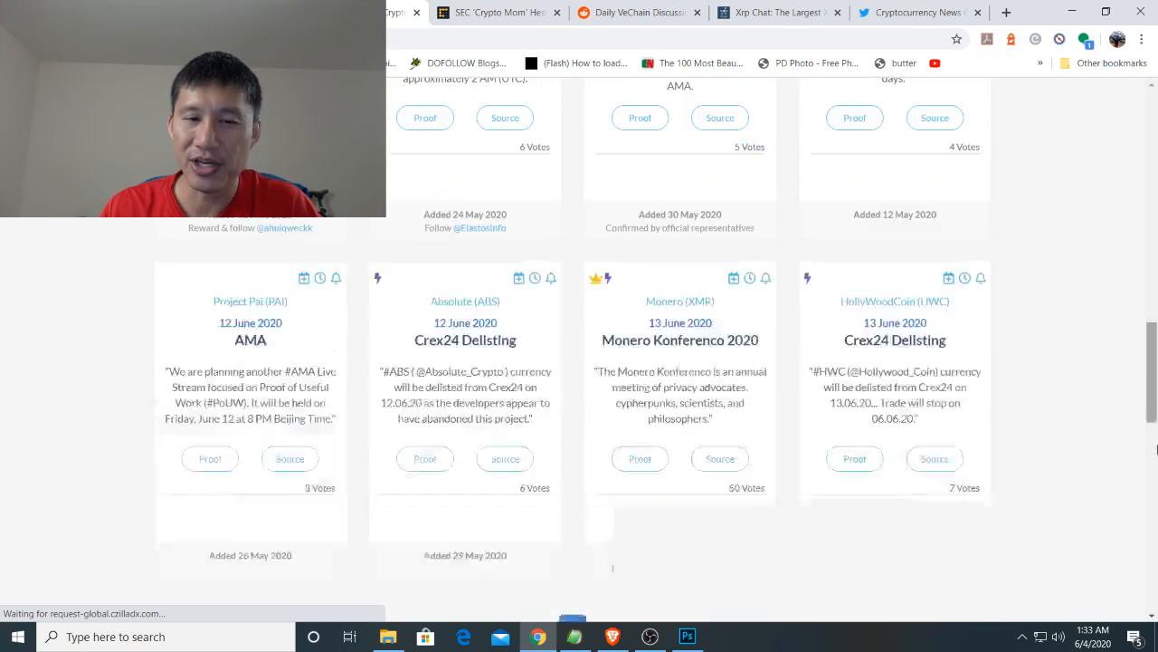
left_click(508, 278)
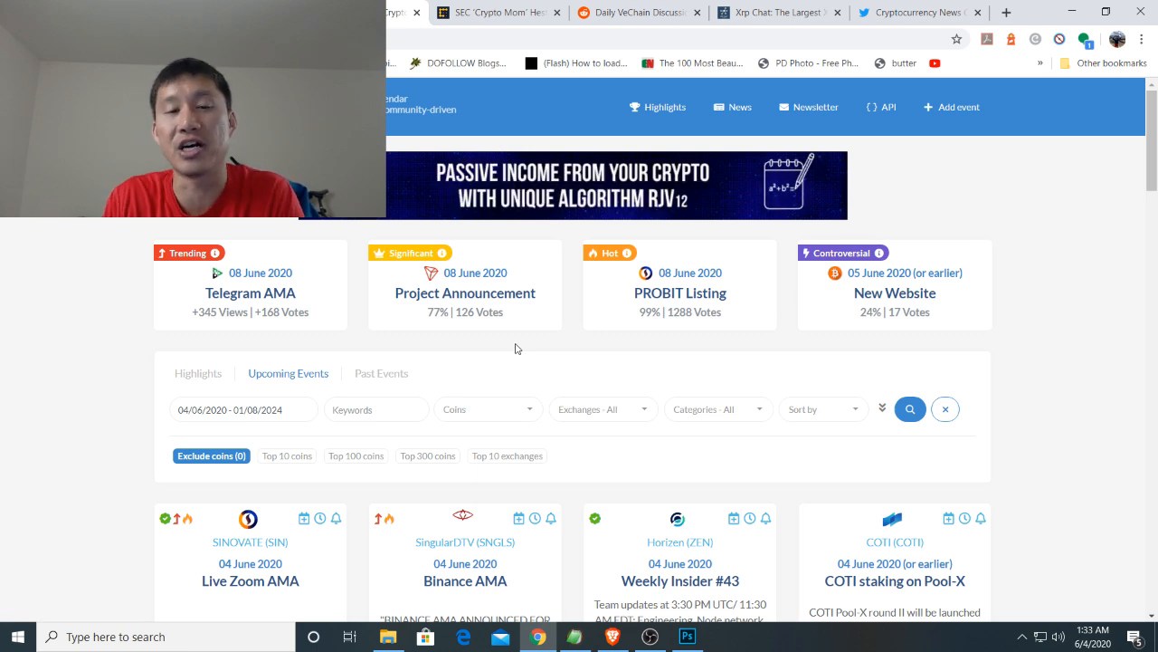
mouse_move(684, 188)
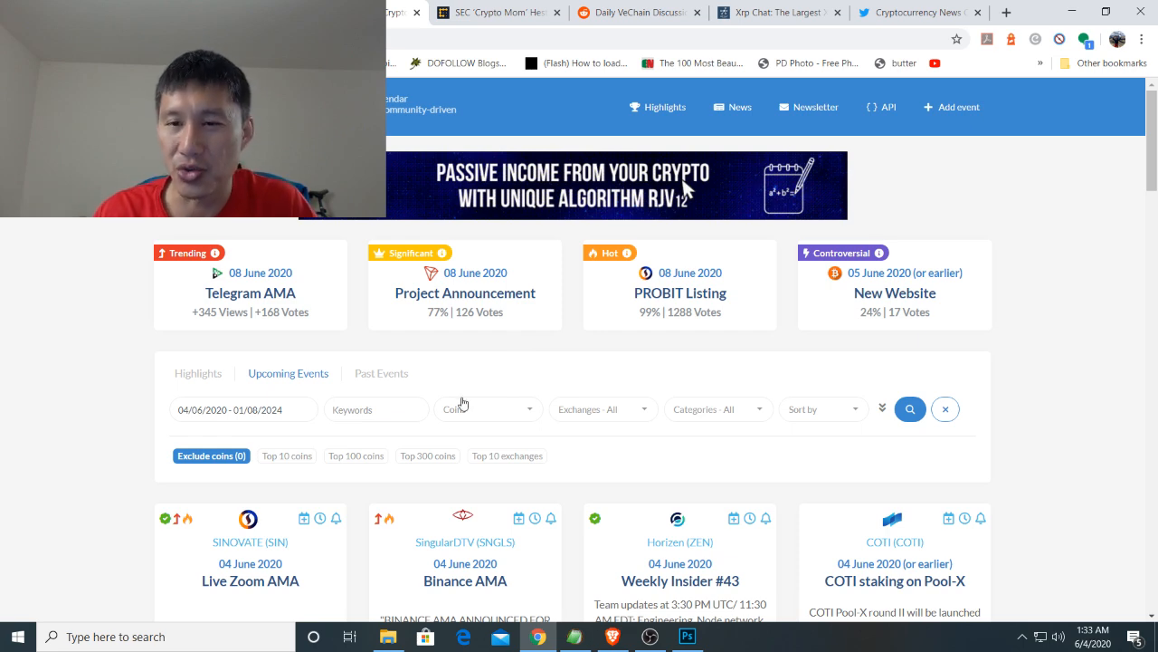
Look through the remaining events, then switch to the Cryptocurrency News Channel Twitter profile
scroll("down", 3)
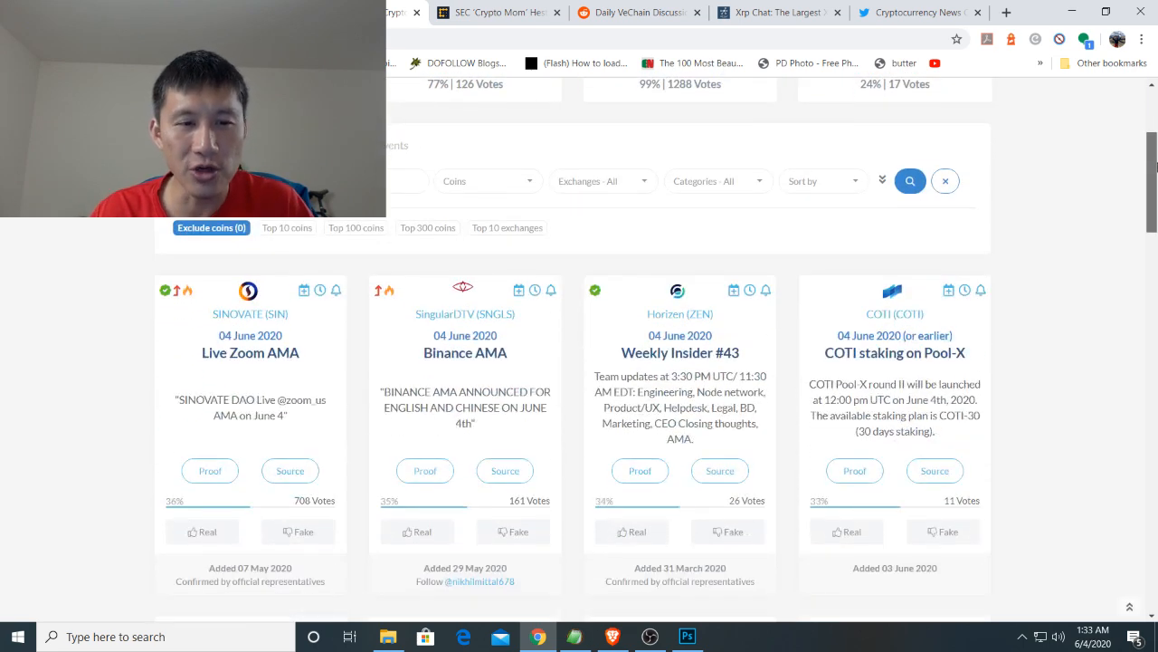
scroll("down", 3)
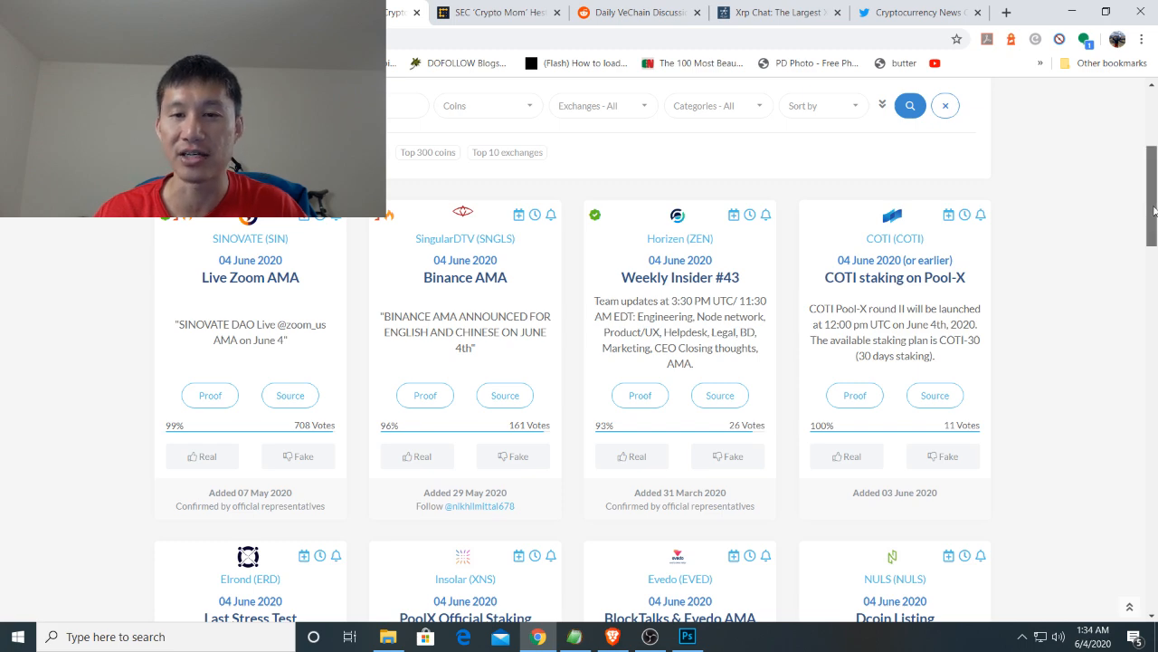
scroll("down", 3)
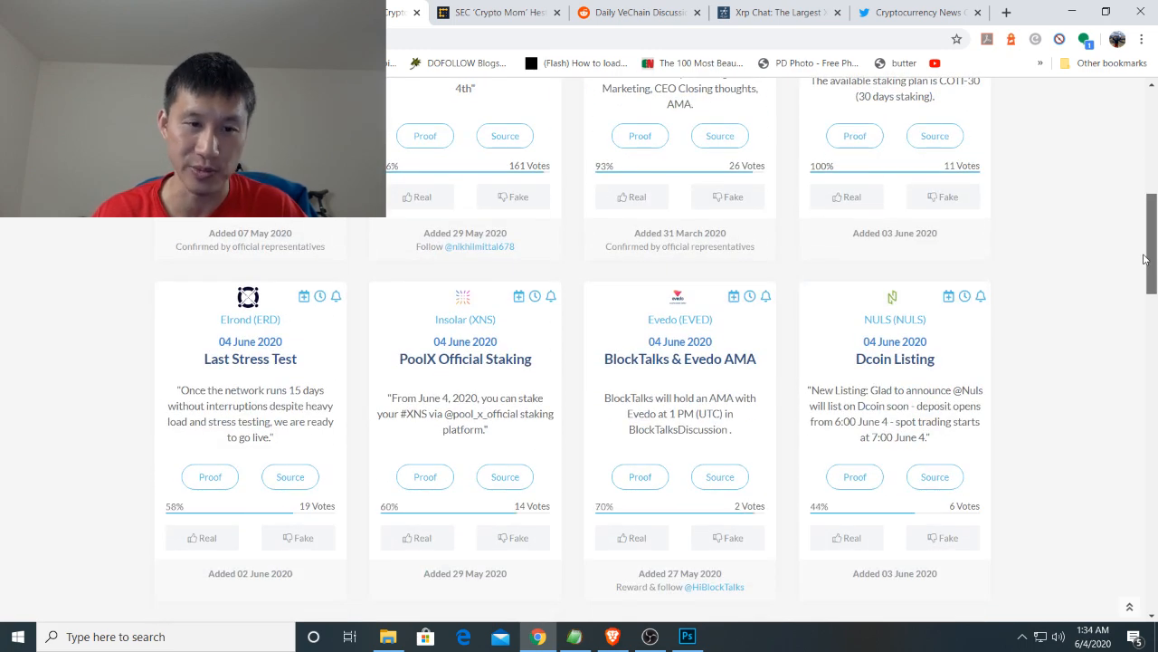
scroll("down", 3)
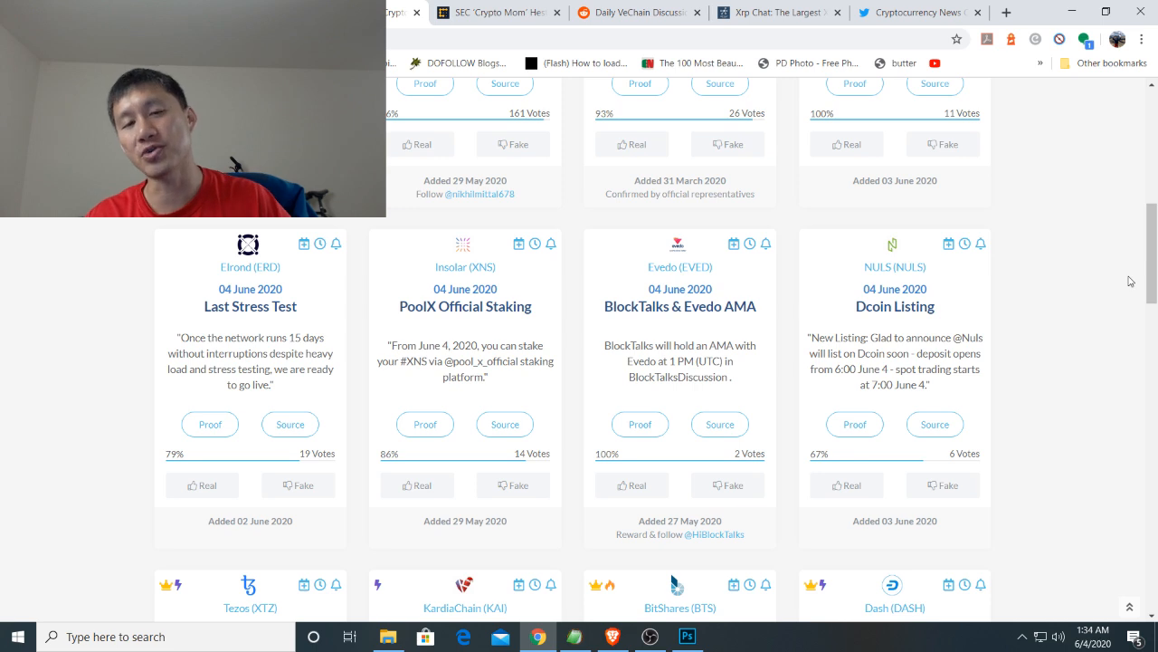
mouse_move(574, 459)
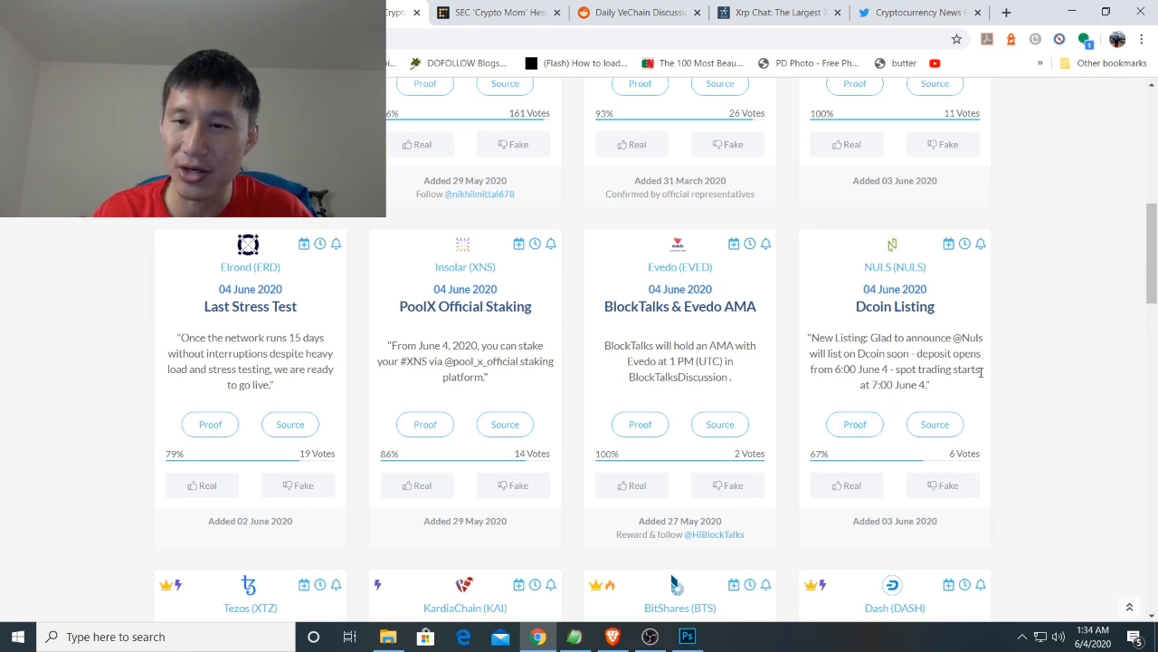
scroll("down", 3)
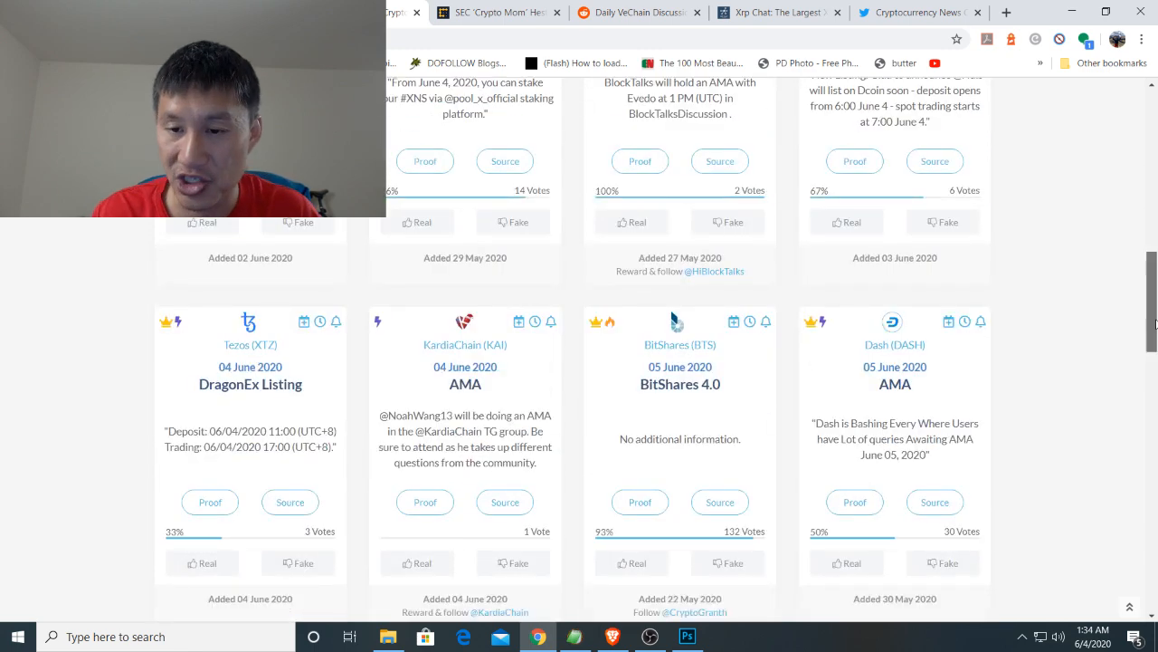
scroll("down", 3)
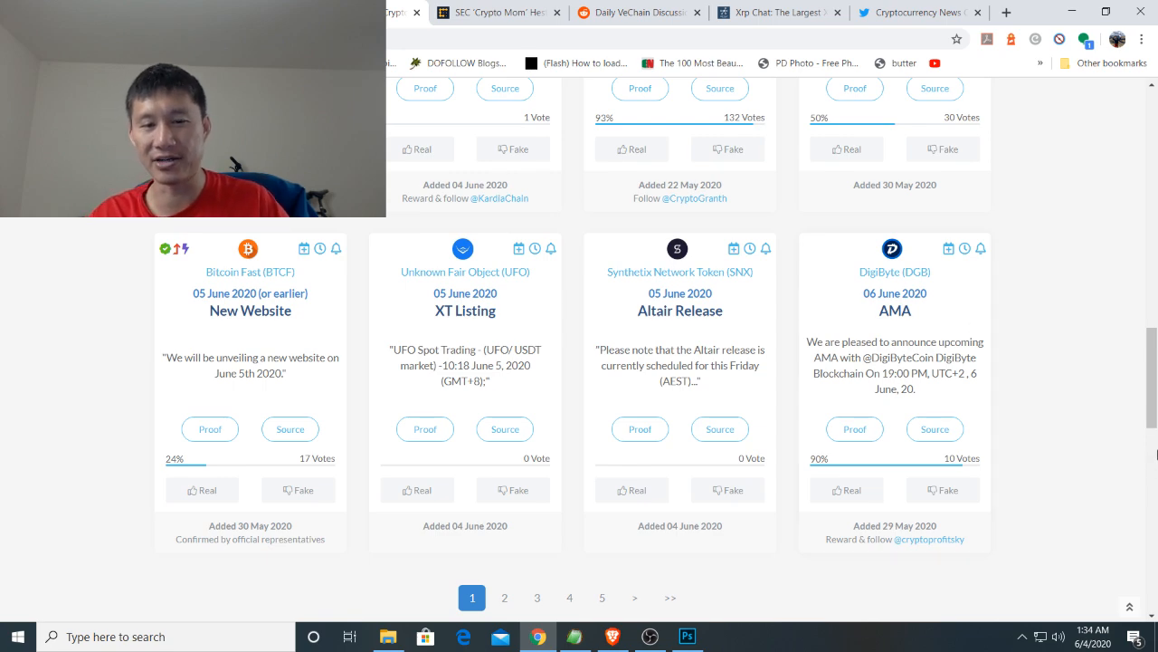
scroll("down", 3)
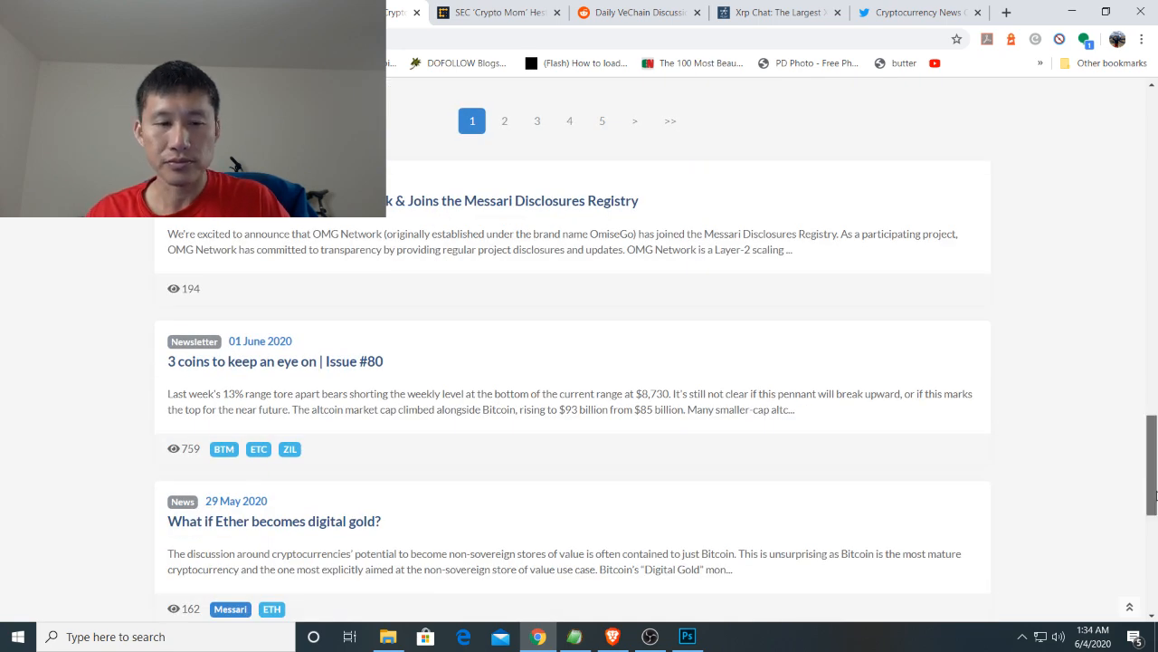
scroll("up", 3)
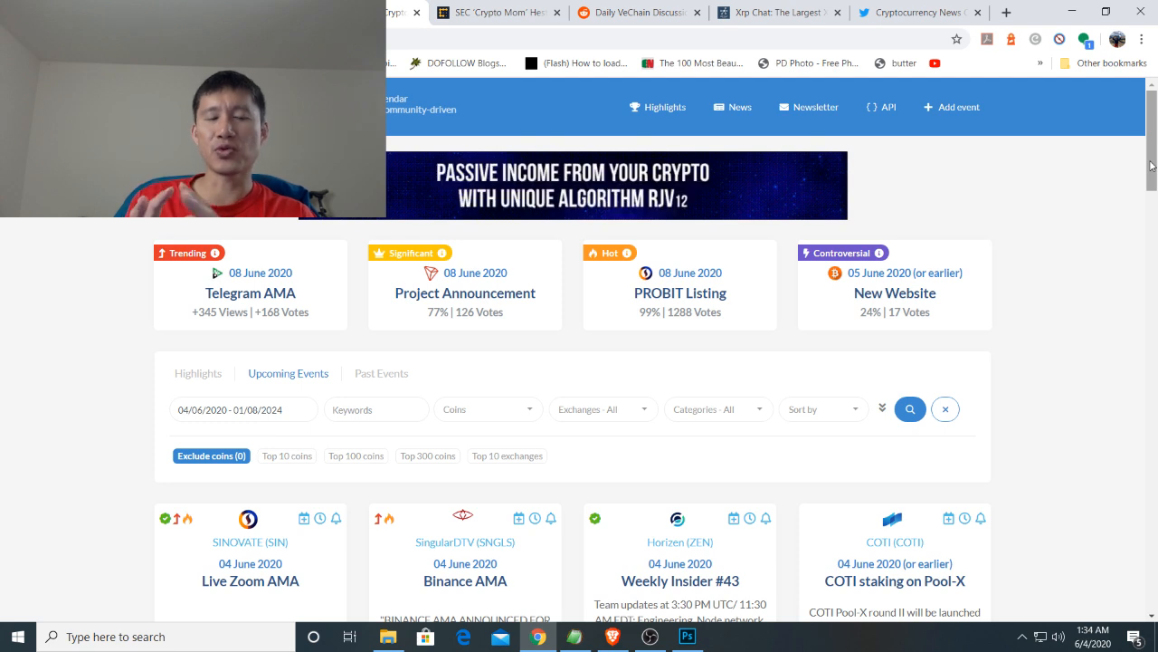
mouse_move(685, 190)
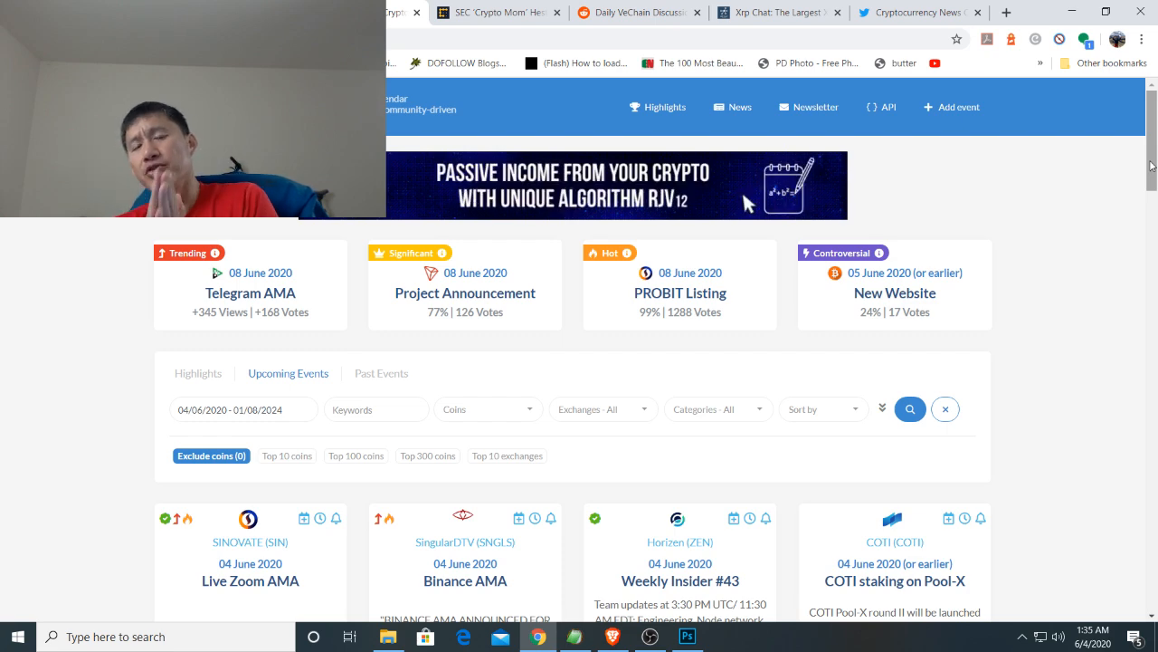
left_click(918, 12)
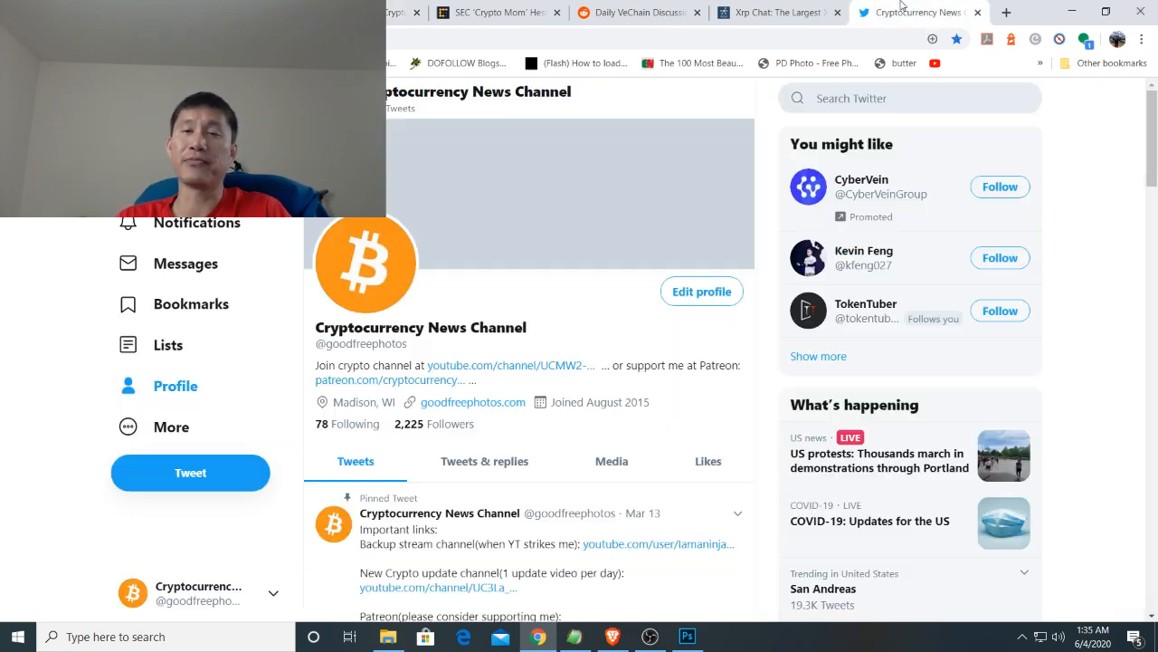